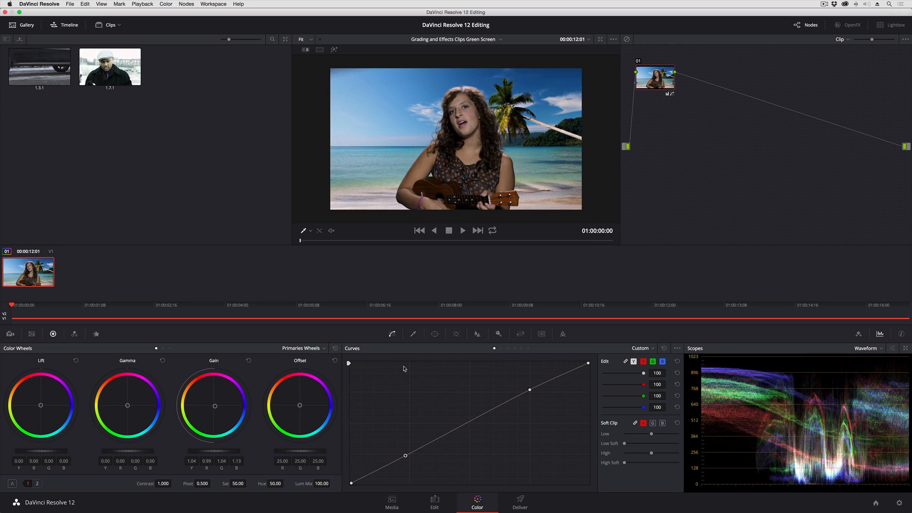
mouse_move(417, 435)
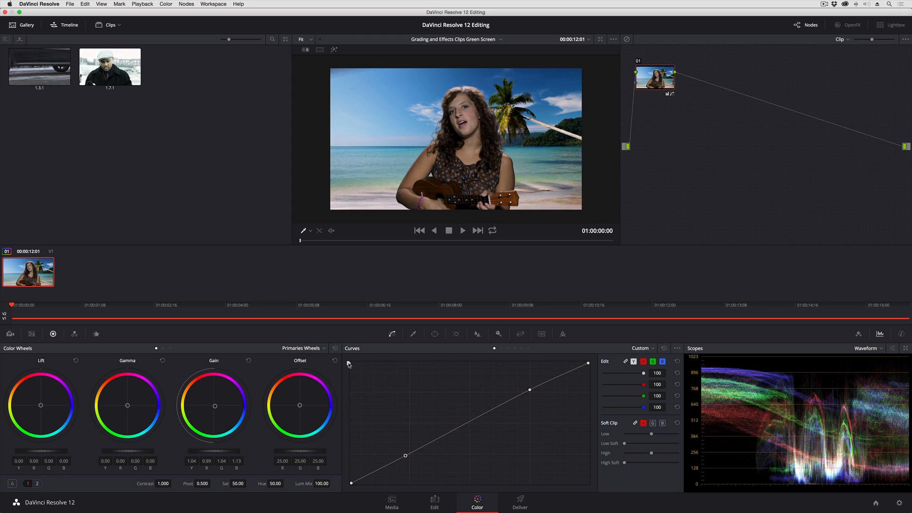
mouse_move(351, 368)
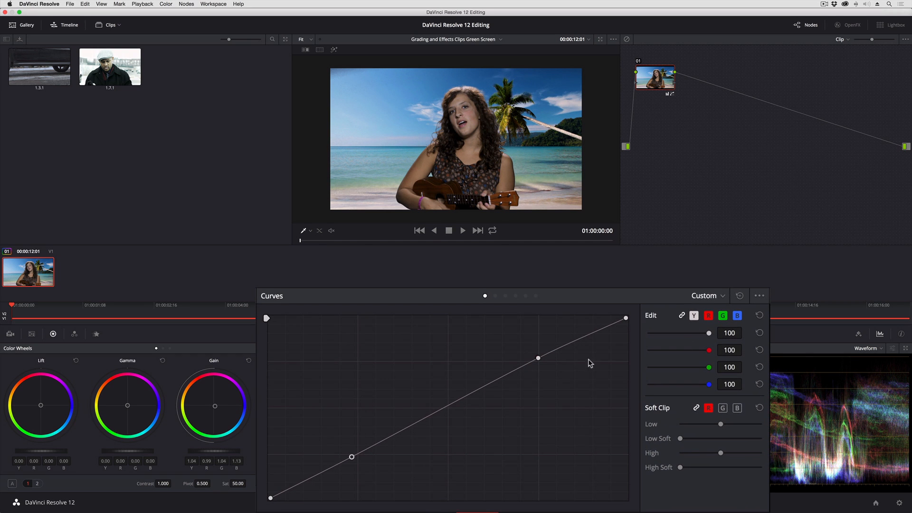
mouse_move(449, 457)
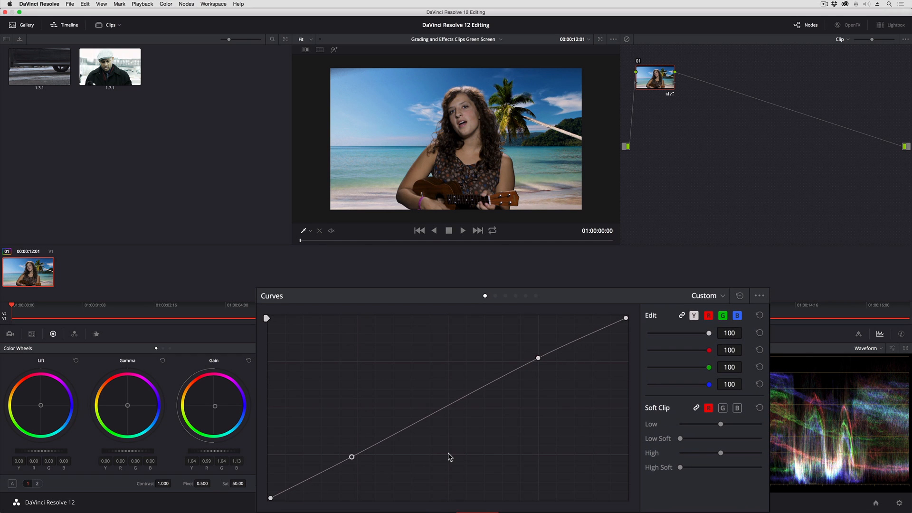
Step: Cycle through the red, green and blue channel curves, ending back on red
left_click(708, 315)
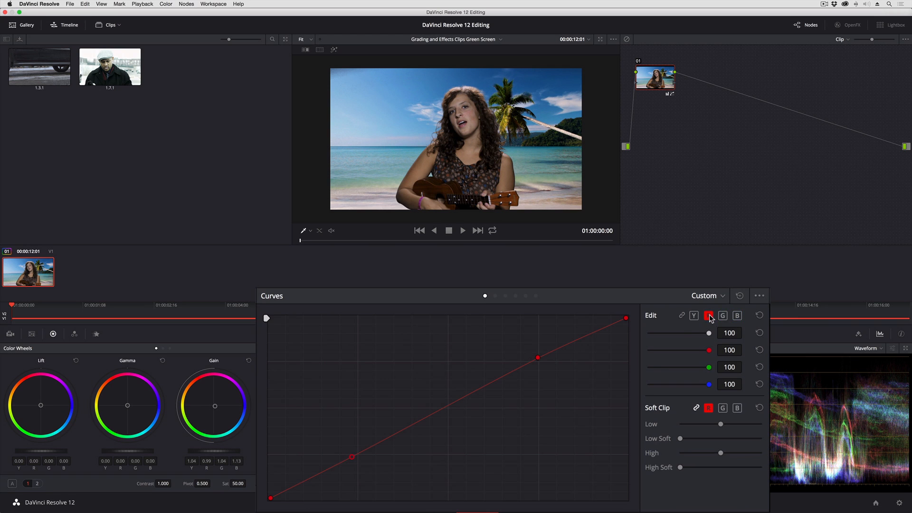
left_click(723, 315)
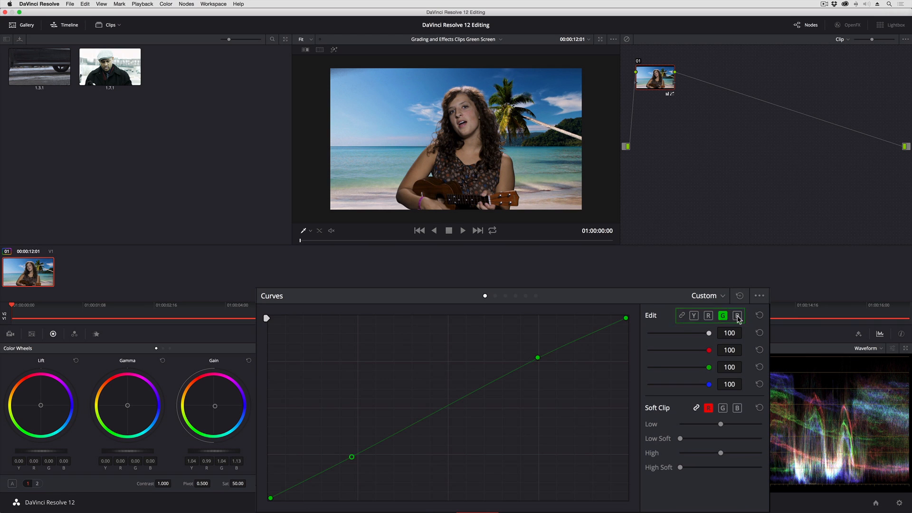
left_click(737, 316)
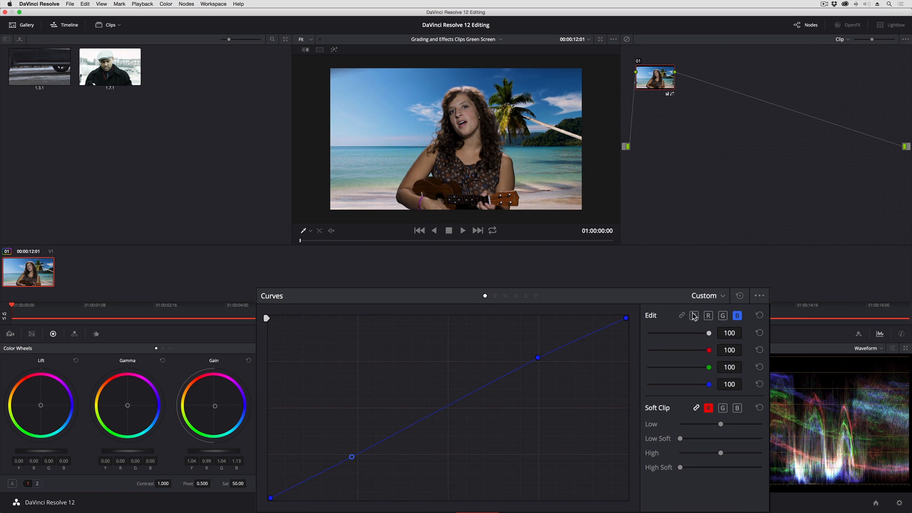
left_click(723, 315)
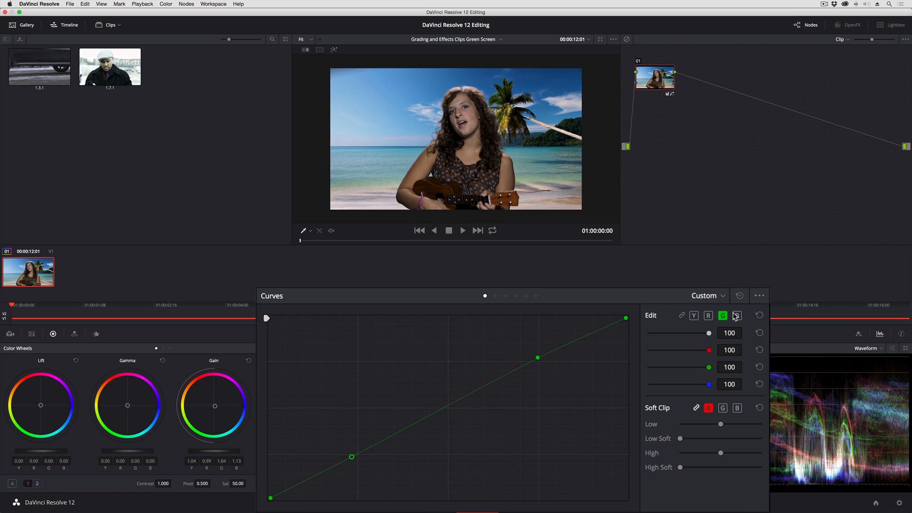
left_click(737, 315)
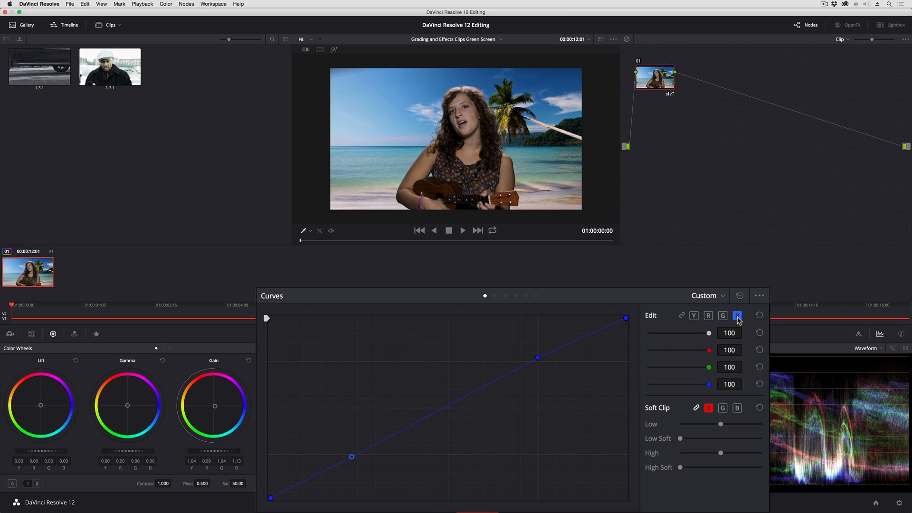
left_click(708, 315)
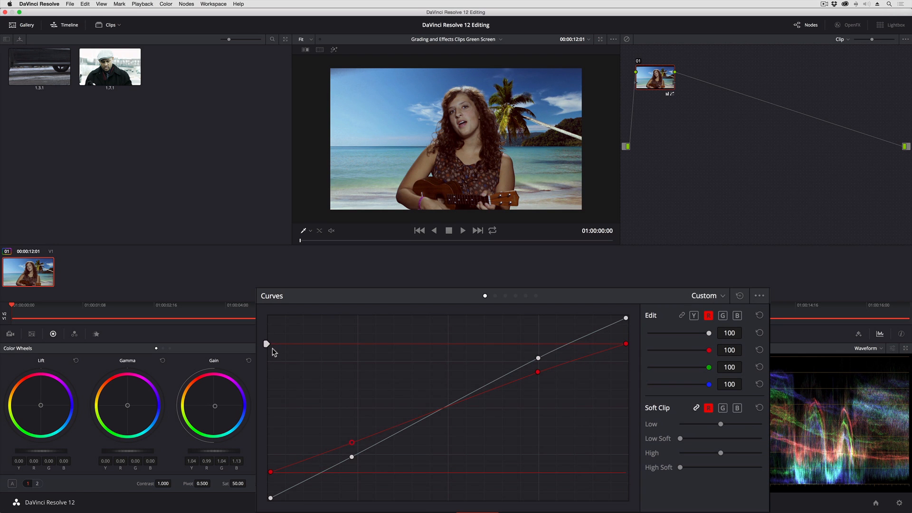
mouse_move(271, 474)
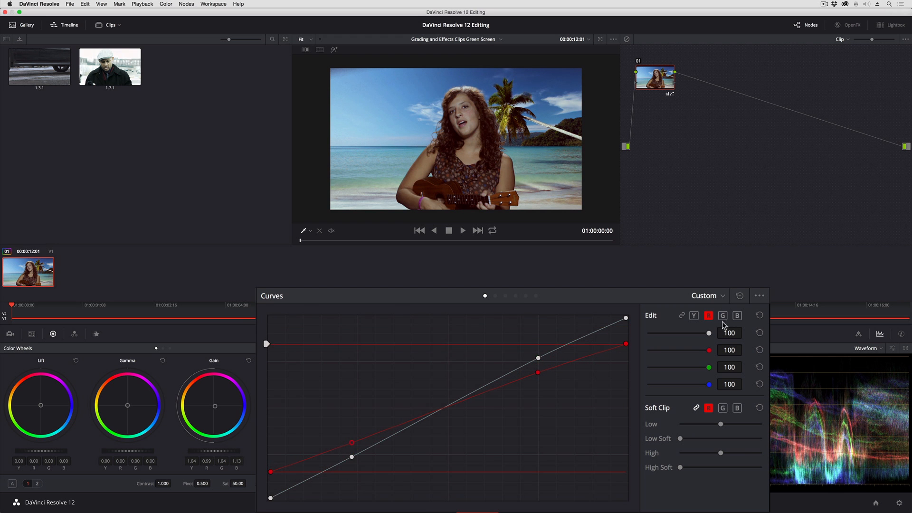
Step: Switch to the blue channel curve to flatten its shadows and highlights
left_click(738, 315)
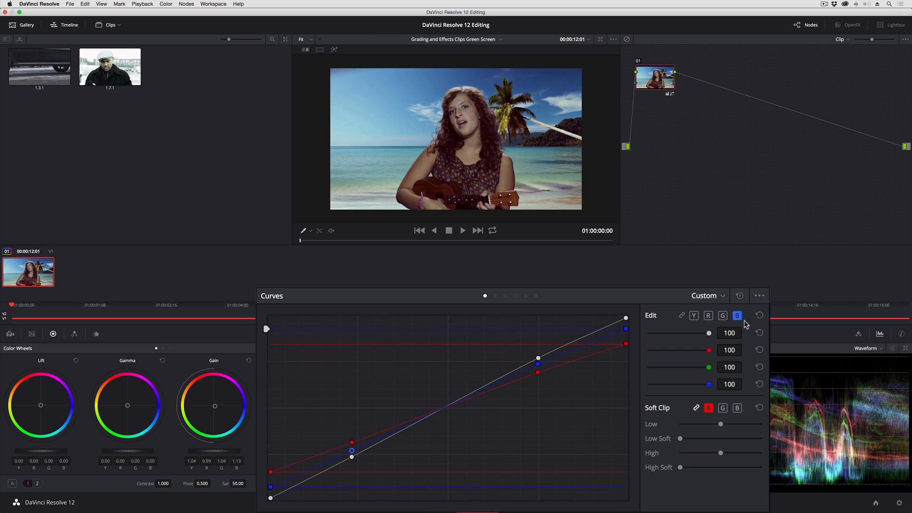
Step: Step from the green curve to the luma curve to fade it, then select red
left_click(723, 316)
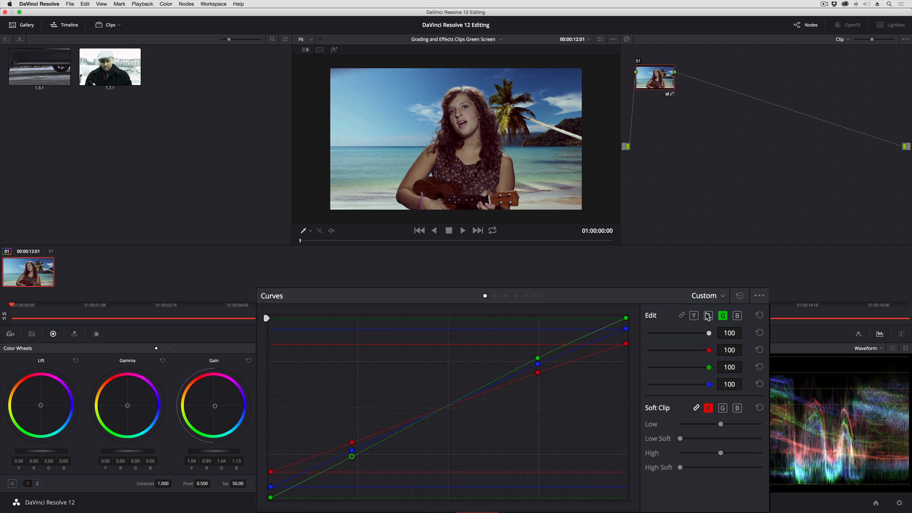
left_click(708, 316)
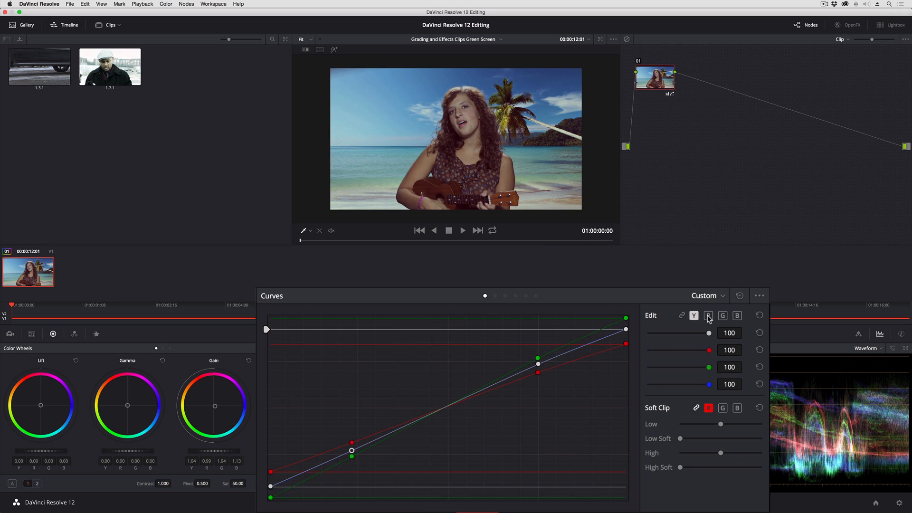
left_click(709, 316)
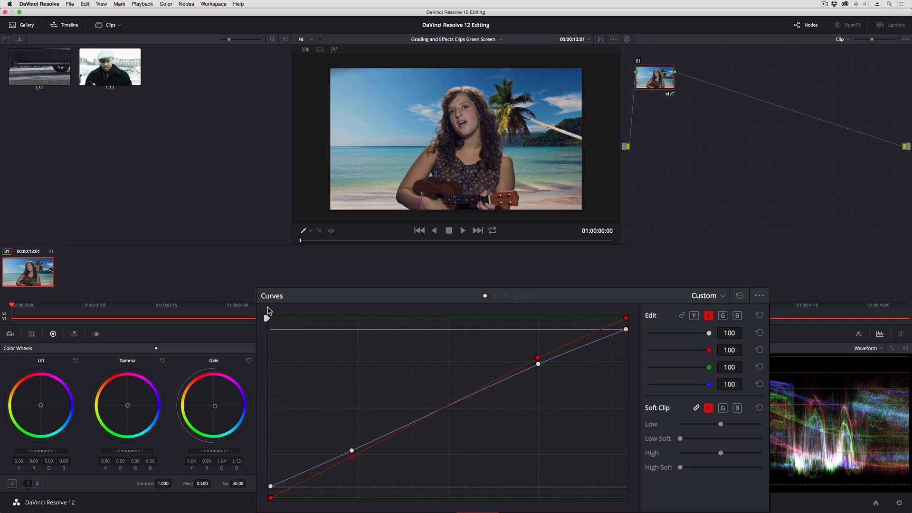
Step: Flatten the blue and green curves by lifting black points and lowering white points
left_click(737, 316)
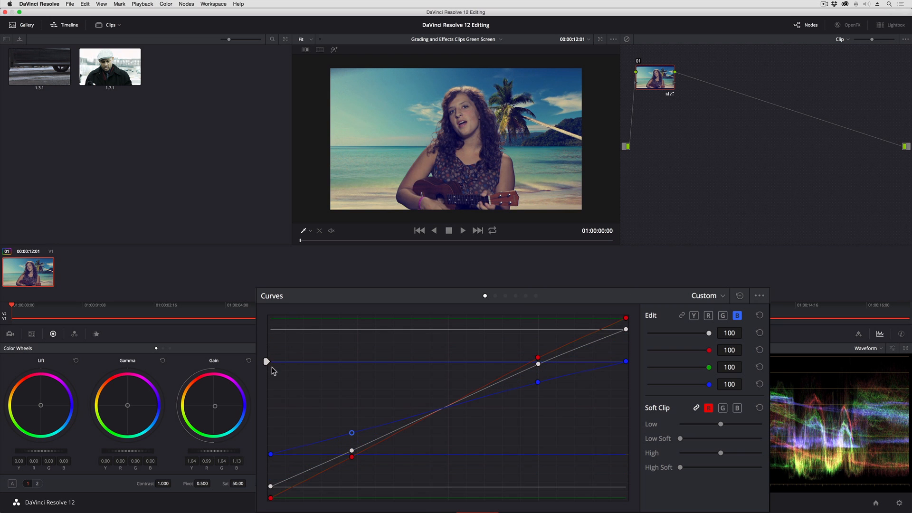
left_click(722, 314)
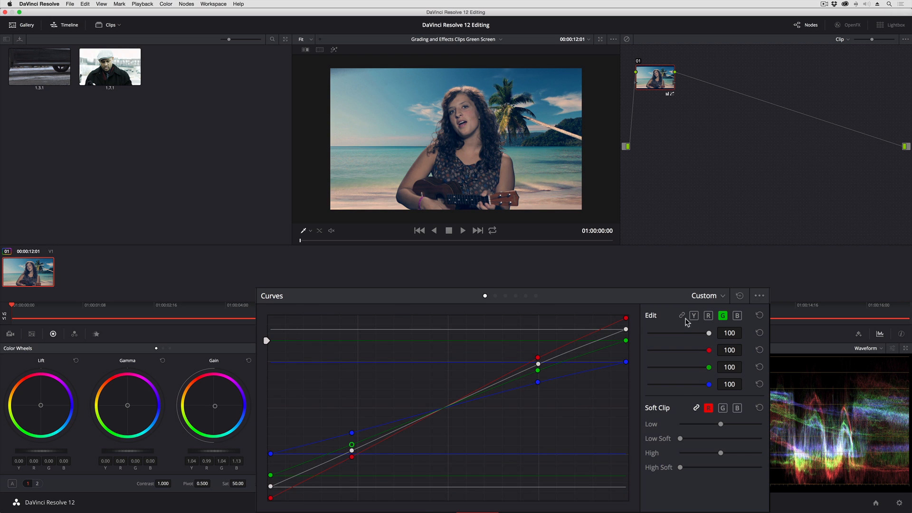
left_click(694, 316)
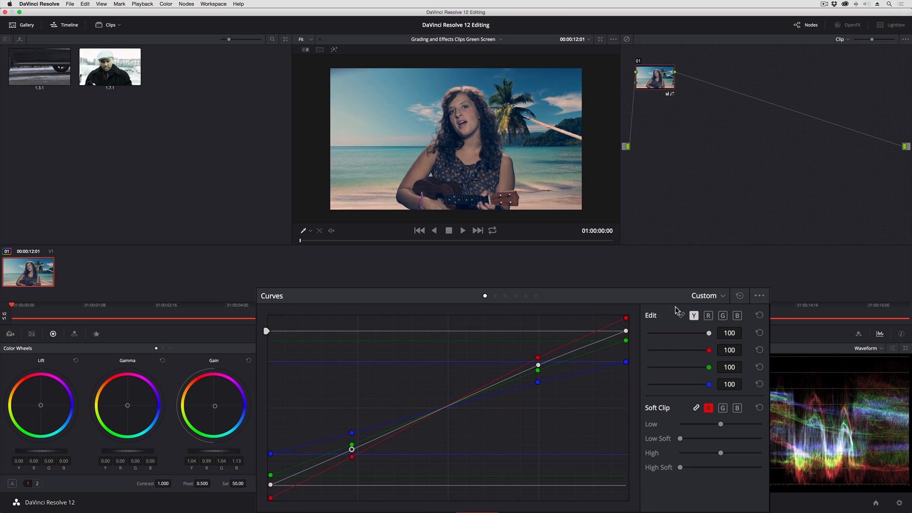
left_click(737, 316)
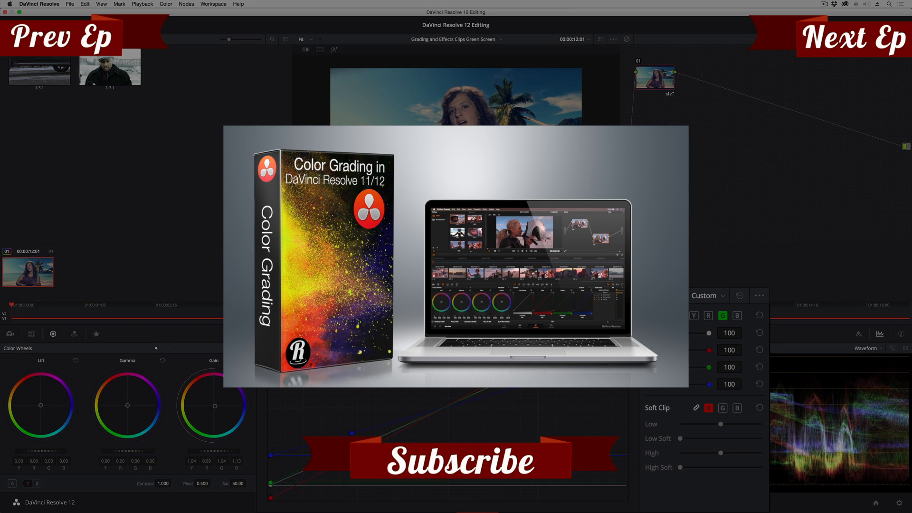
left_click(708, 316)
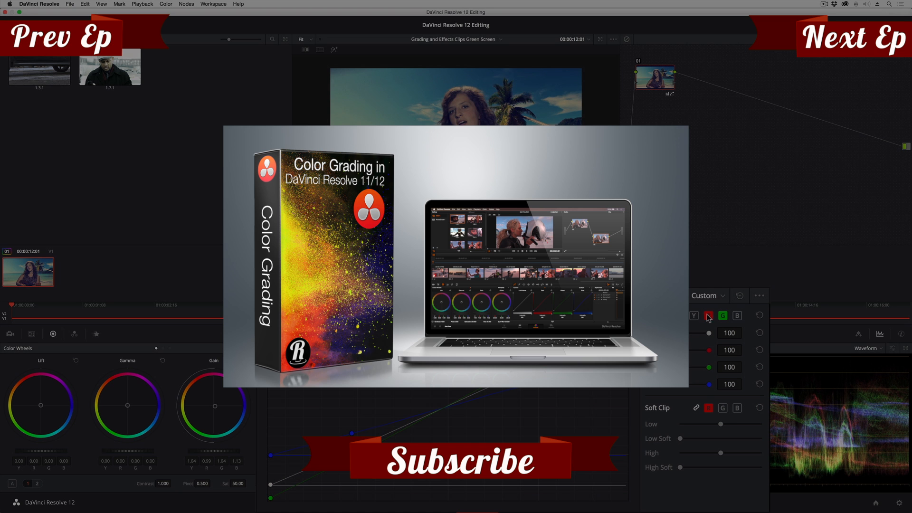